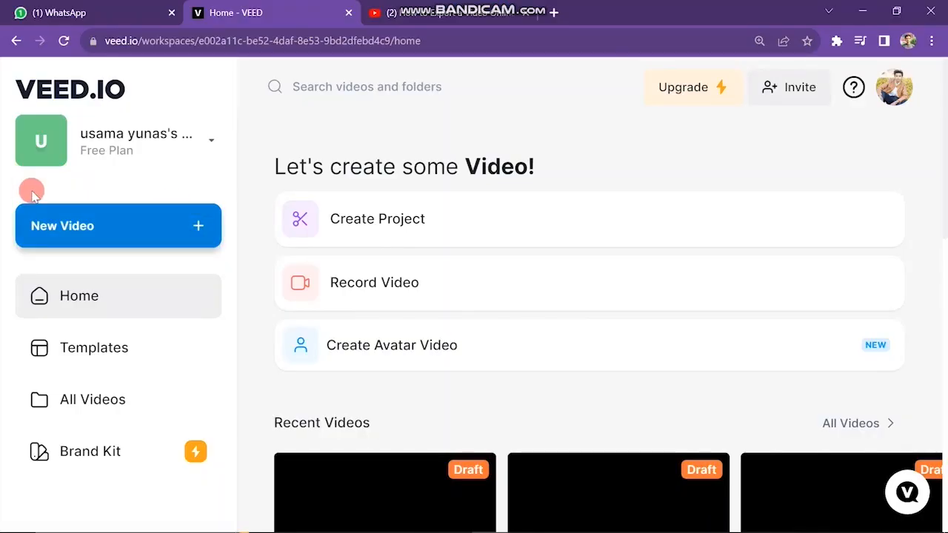
Start a new VEED project so the rope-exercise video begins uploading to the timeline.
click(376, 219)
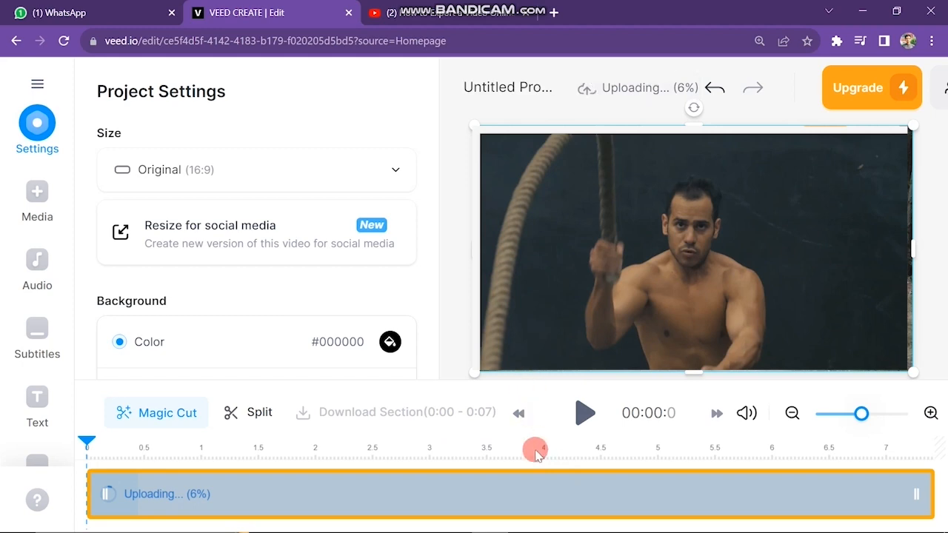
mouse_move(513, 521)
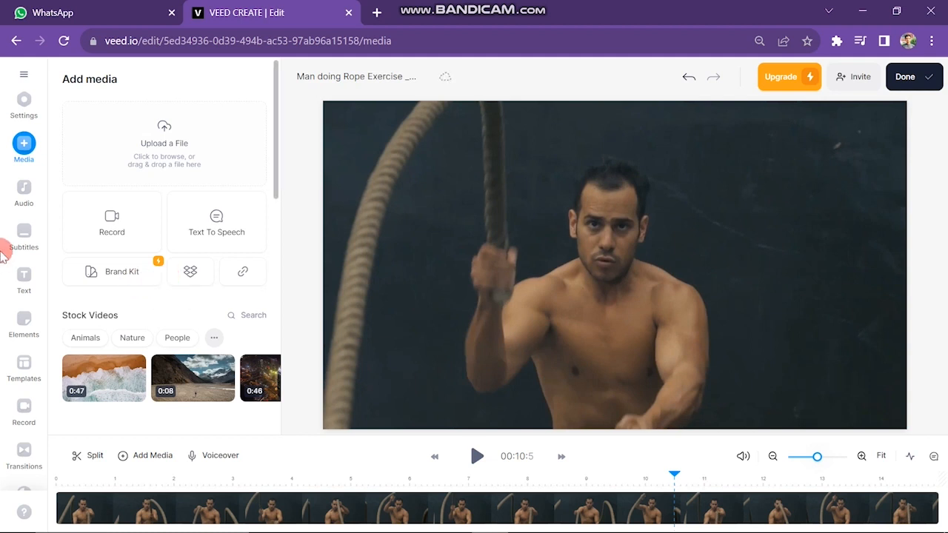
mouse_move(24, 189)
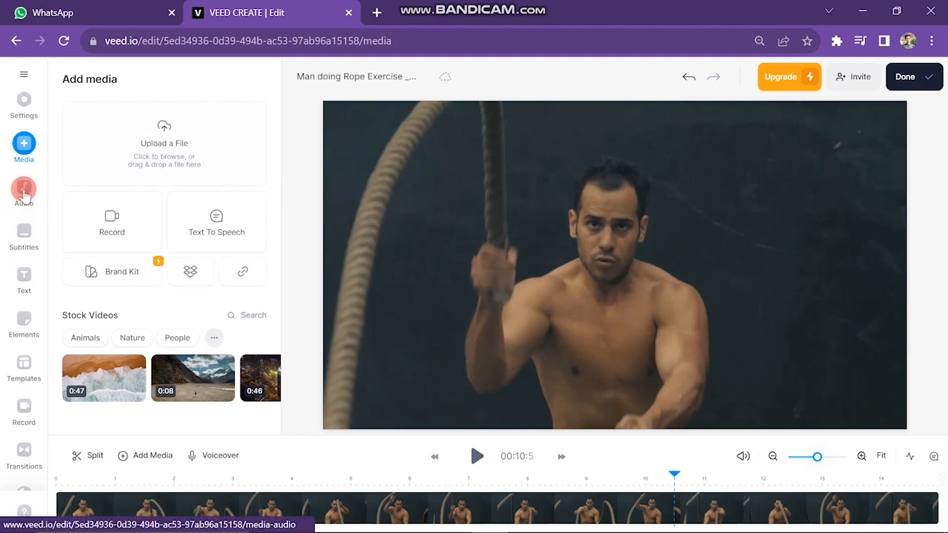
Show the Add audio panel with stock music options beside the loaded rope clip.
click(23, 189)
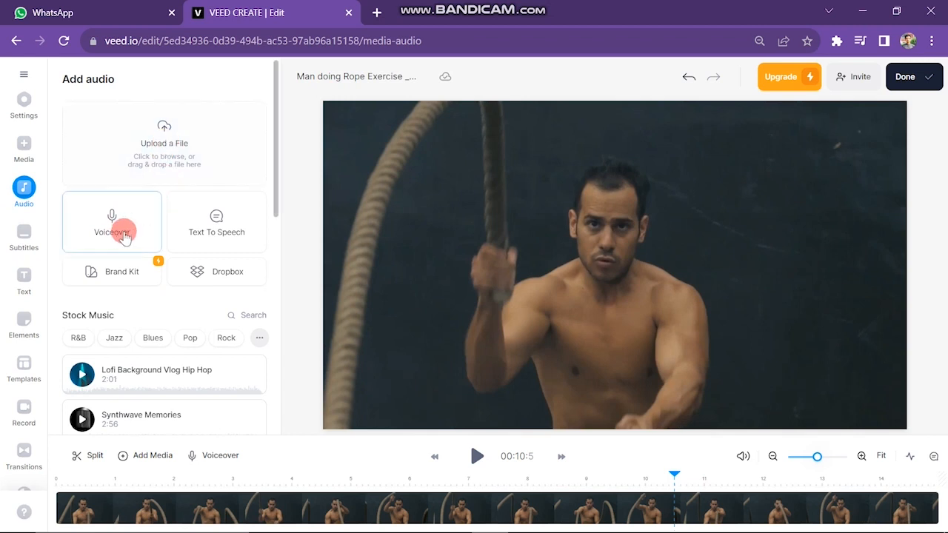
mouse_move(92, 239)
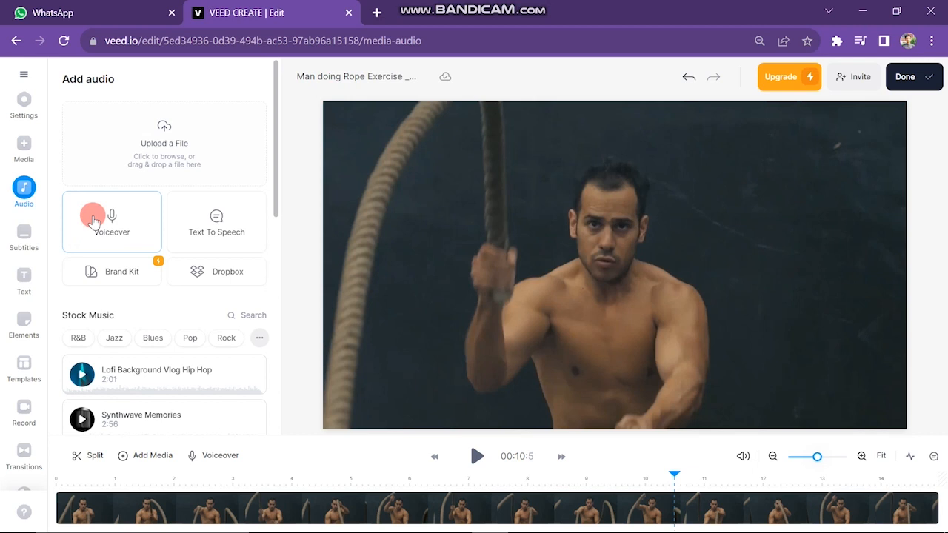
mouse_move(216, 222)
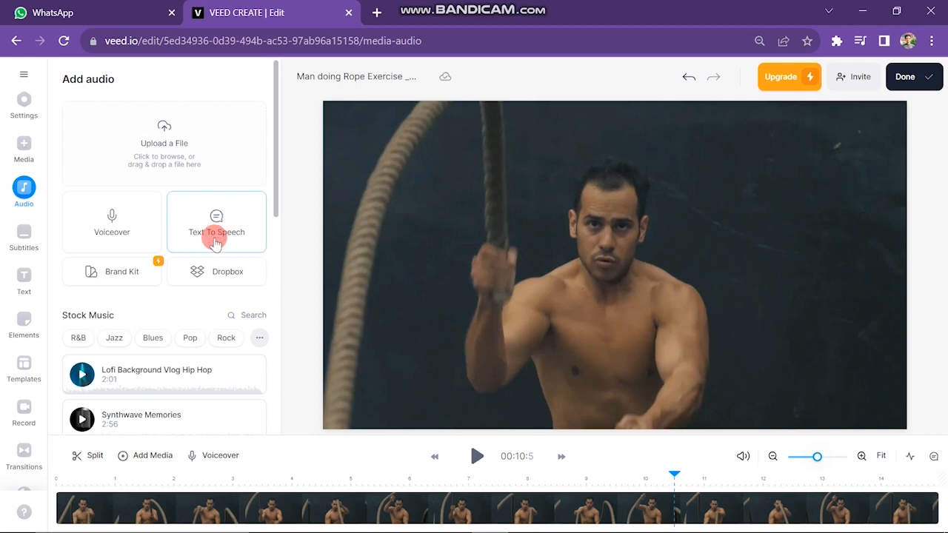
click(163, 160)
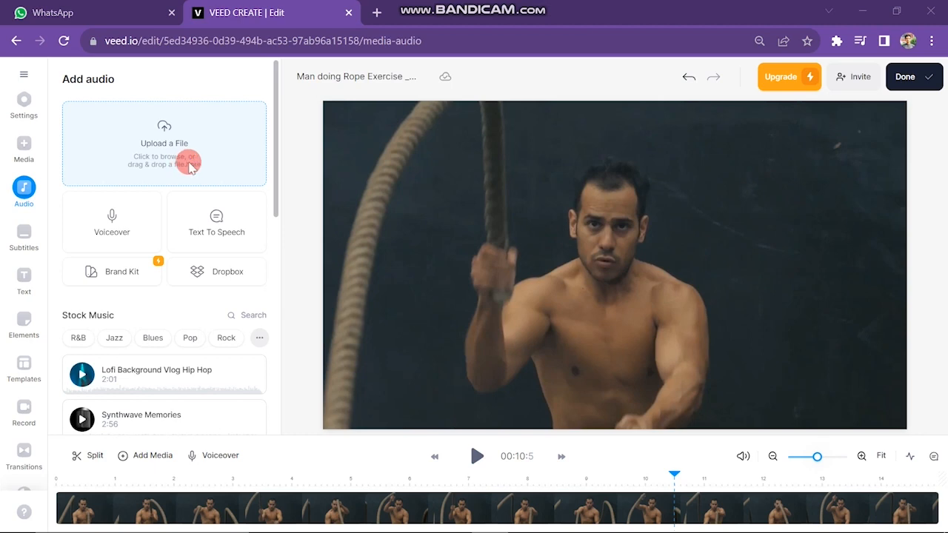
Upload the Kashmir Beats mp3 under the clip and split it near 0:59.
click(163, 143)
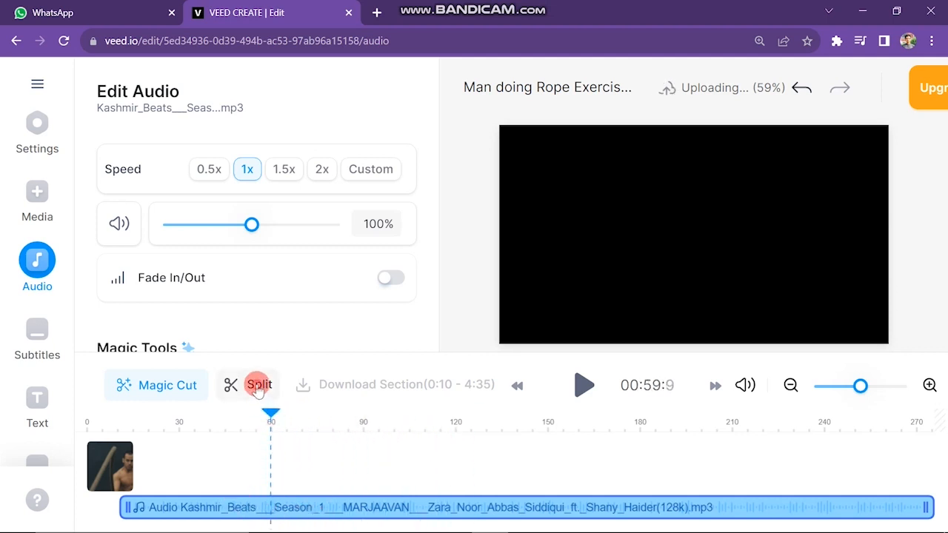
click(258, 385)
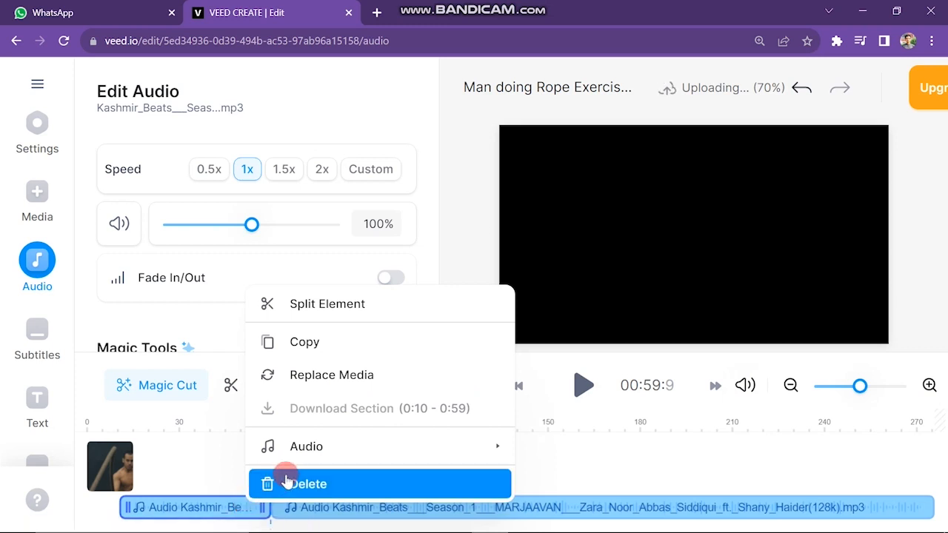
Delete the first music piece and drag the remainder to start with the video clip.
click(308, 483)
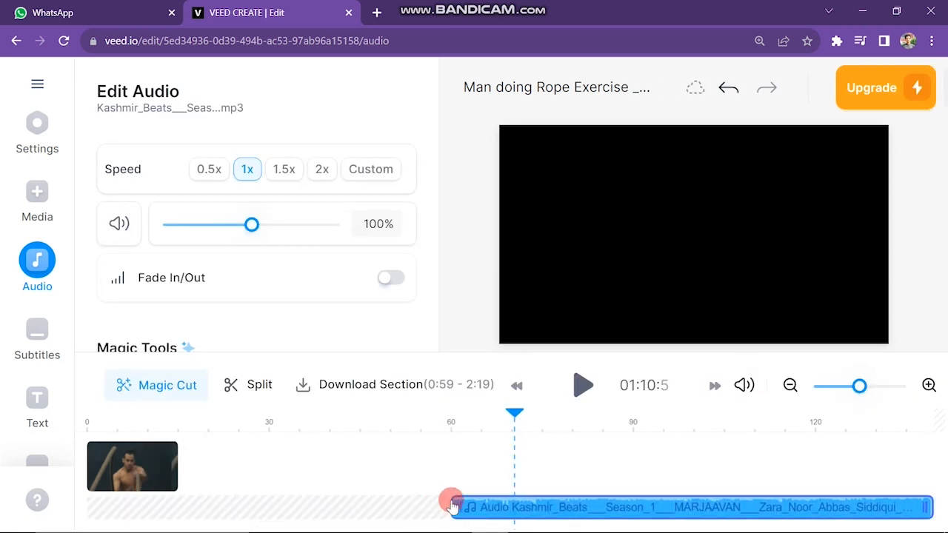
drag(452, 507, 124, 509)
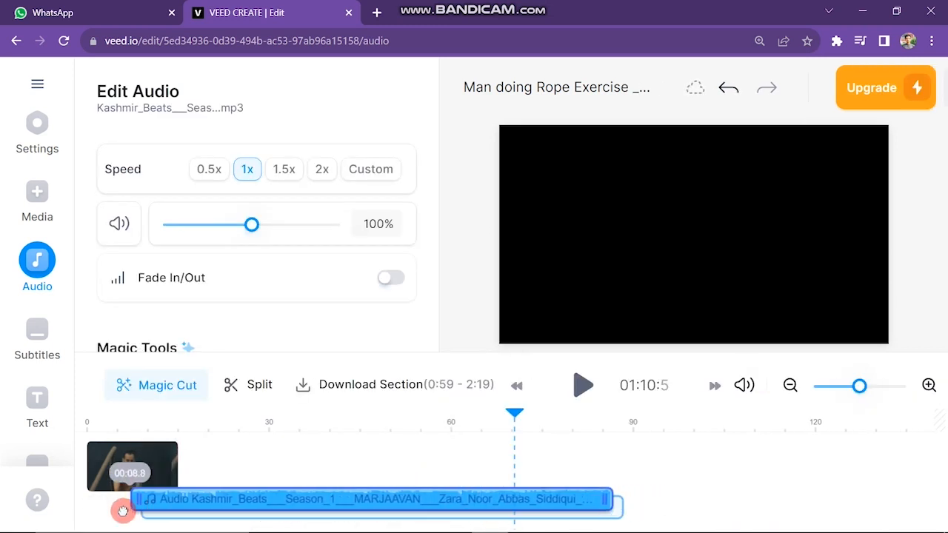
drag(121, 509, 89, 510)
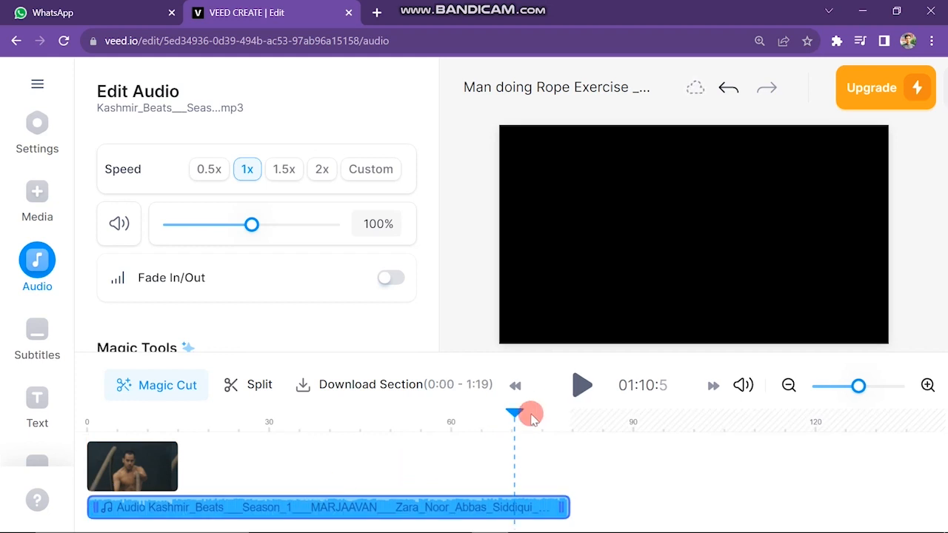